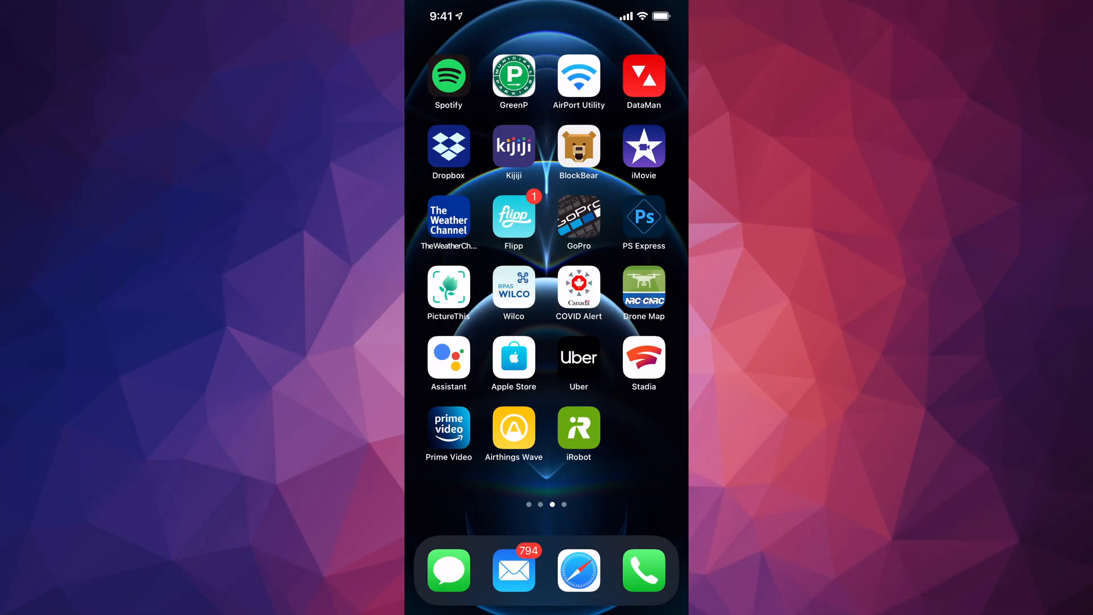
Launch the iRobot Home app to reach the Roomba's main screen
{"action": "left_click", "coordinate": [578, 430]}
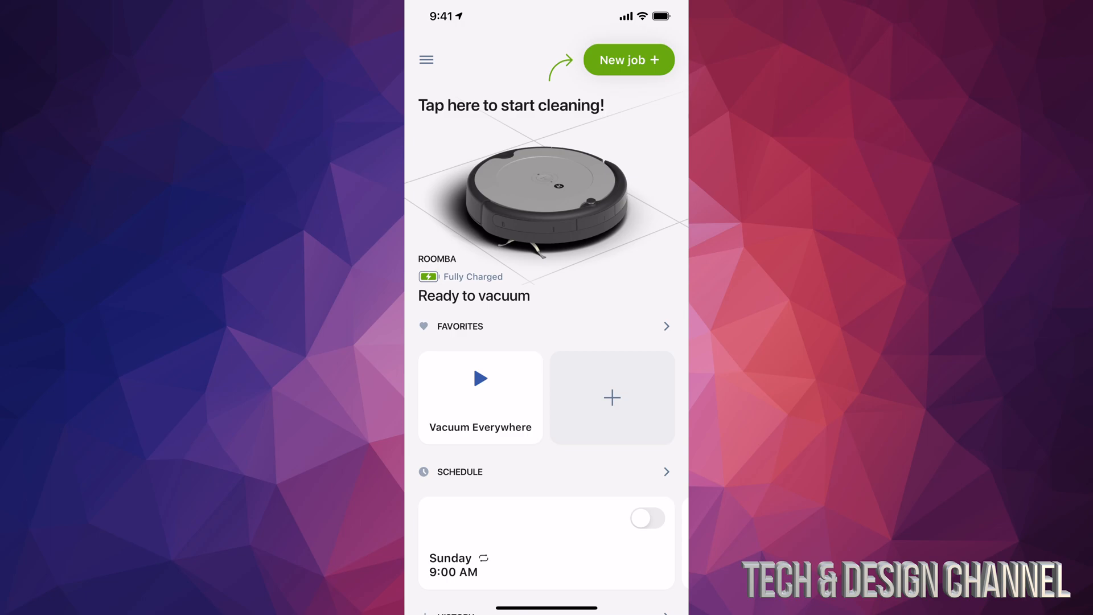
Reach the Google Assistant linking page via Smart Home > Connected Accounts & Devices
{"action": "left_click", "coordinate": [426, 59]}
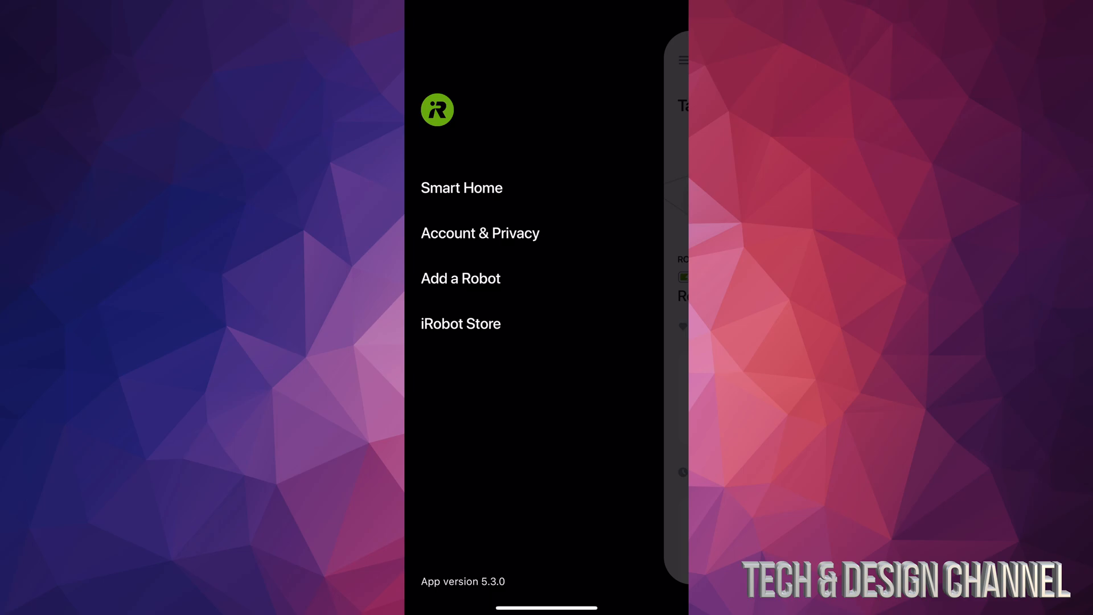
{"action": "left_click", "coordinate": [461, 188]}
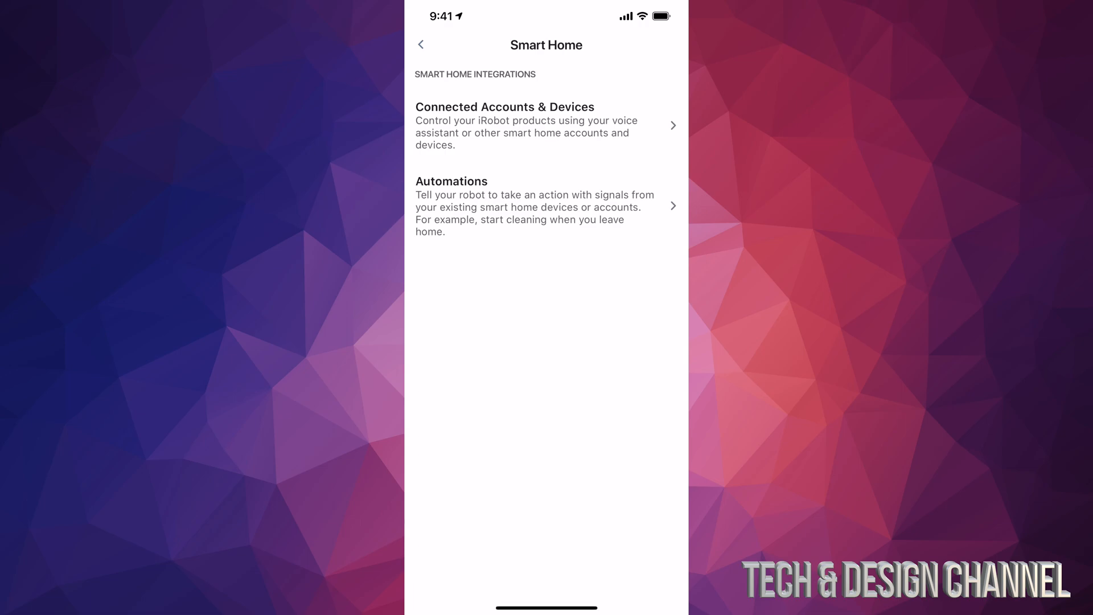
{"action": "left_click", "coordinate": [546, 125]}
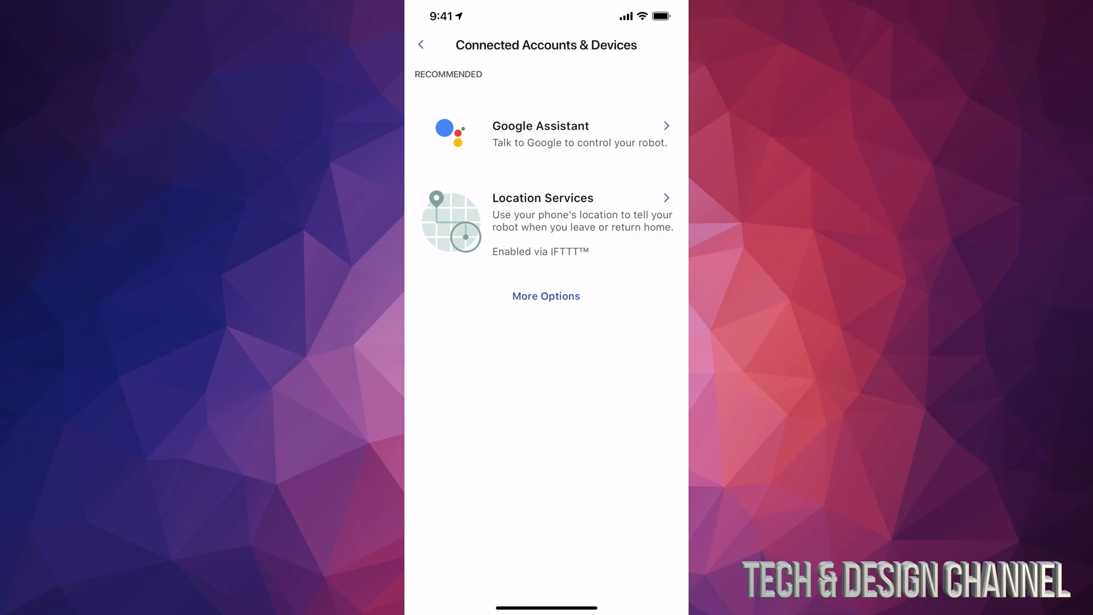
{"action": "left_click", "coordinate": [546, 135]}
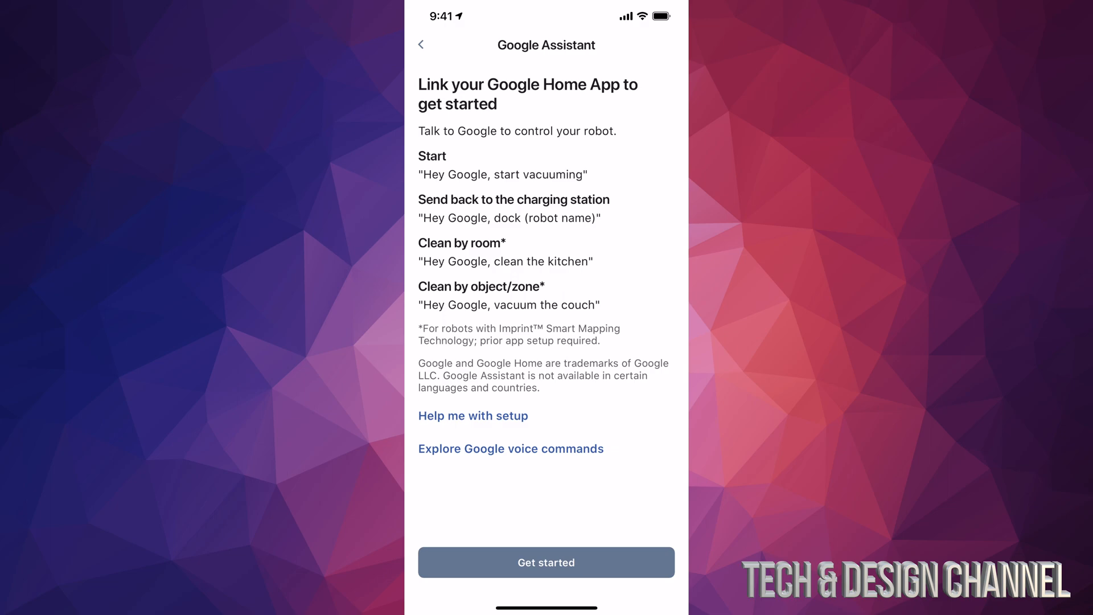
Start linking and agree to connect the iRobot account with Google
{"action": "left_click", "coordinate": [546, 562]}
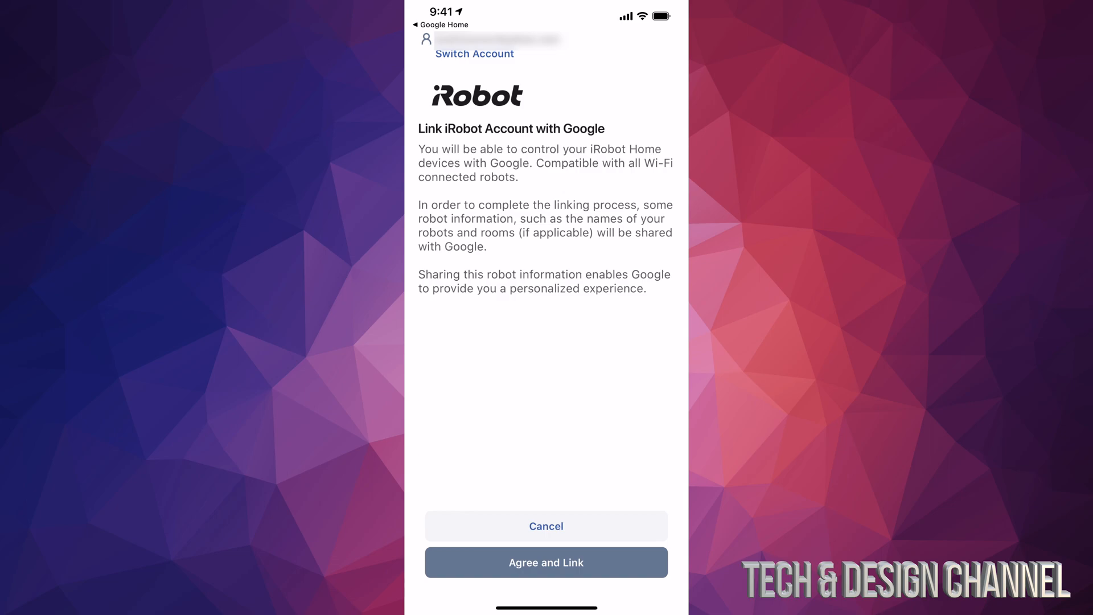
{"action": "left_click", "coordinate": [546, 561]}
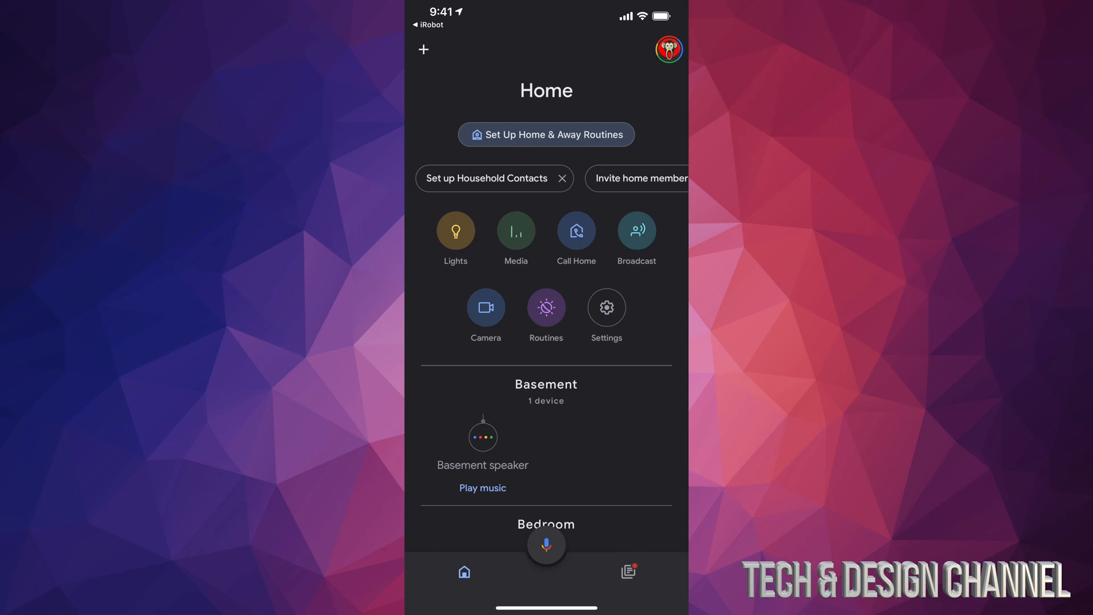
Set up the newly linked Roomba vacuum and place it in the Living Room
{"action": "left_click", "coordinate": [424, 49]}
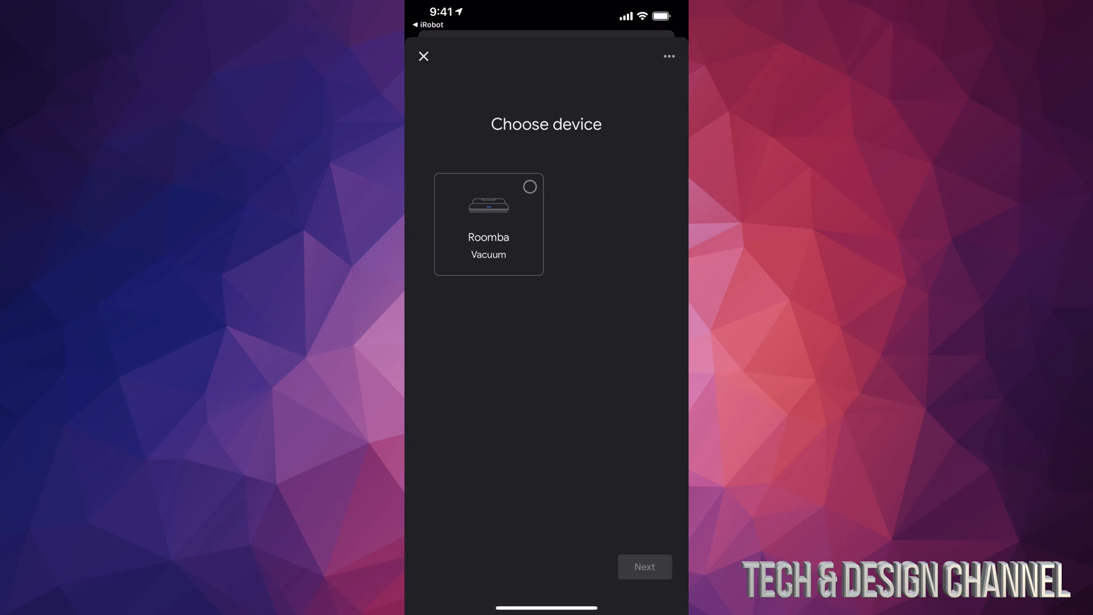
{"action": "left_click", "coordinate": [488, 224]}
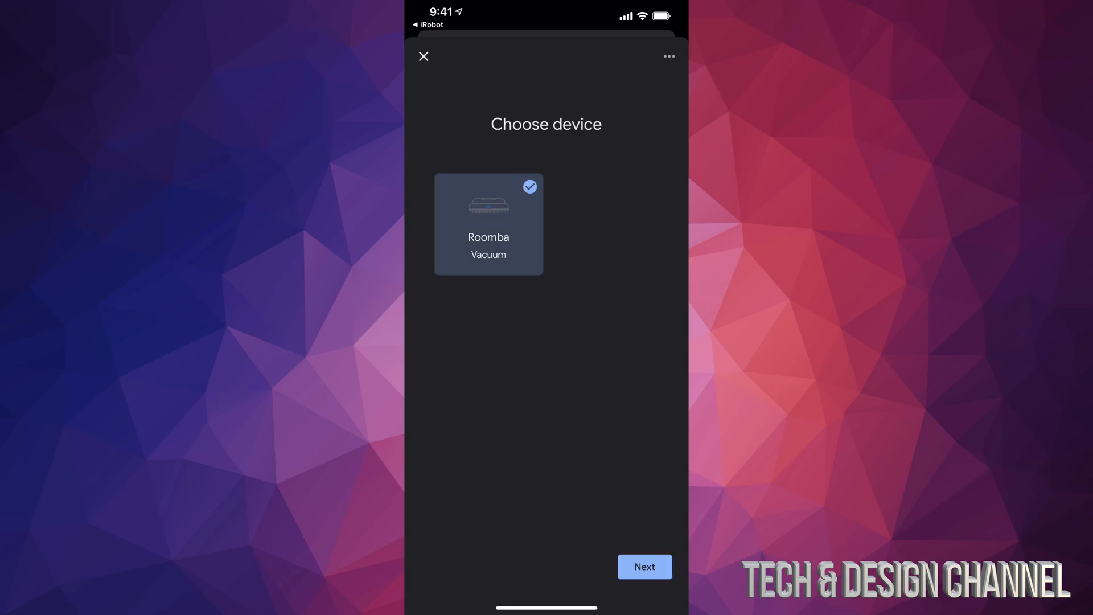
{"action": "left_click", "coordinate": [643, 566]}
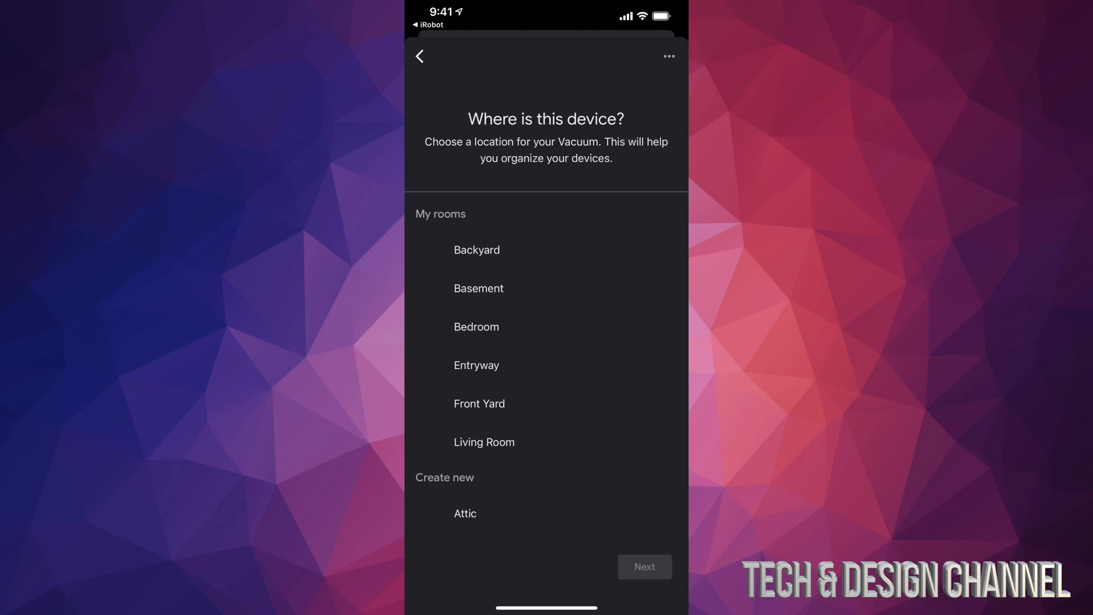
{"action": "left_click", "coordinate": [484, 442]}
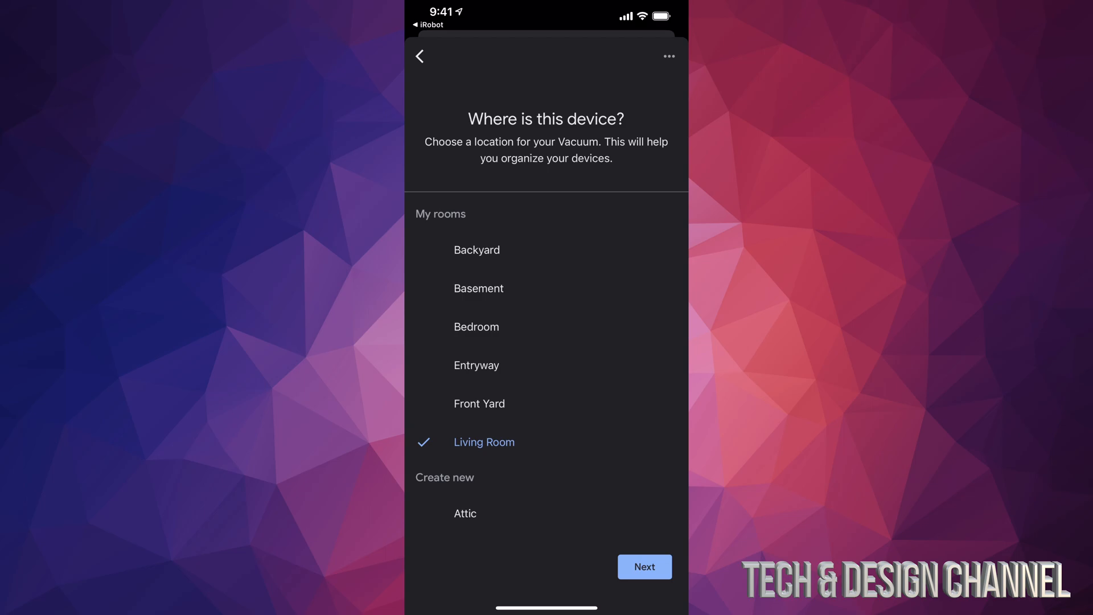
{"action": "left_click", "coordinate": [644, 567]}
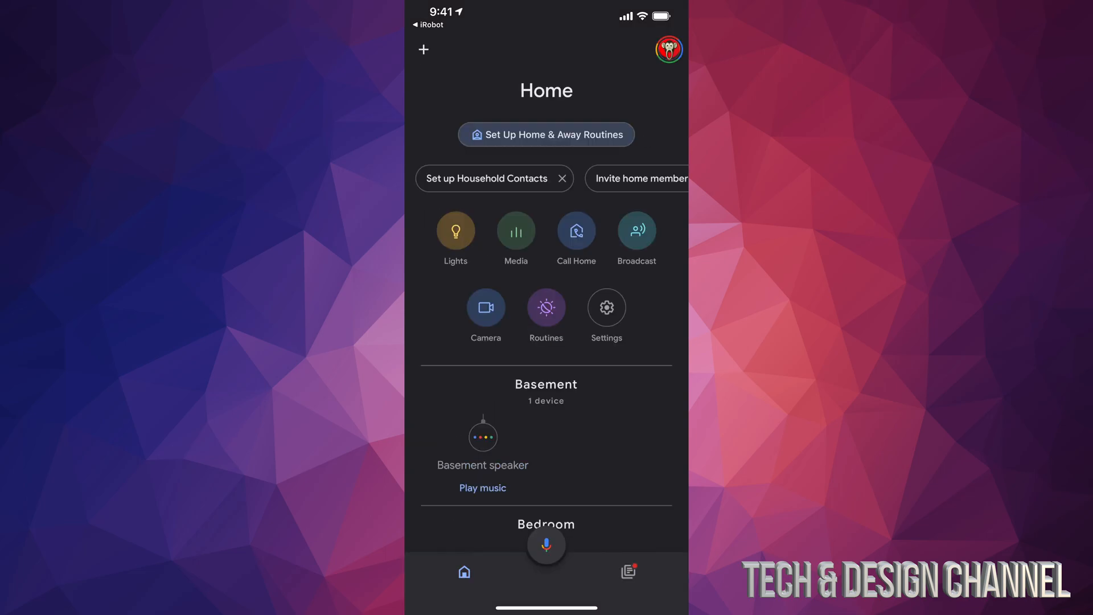
Find the Roomba under Living Room and bring up its device control page
{"action": "scroll", "scroll_direction": "down", "scroll_amount": 3}
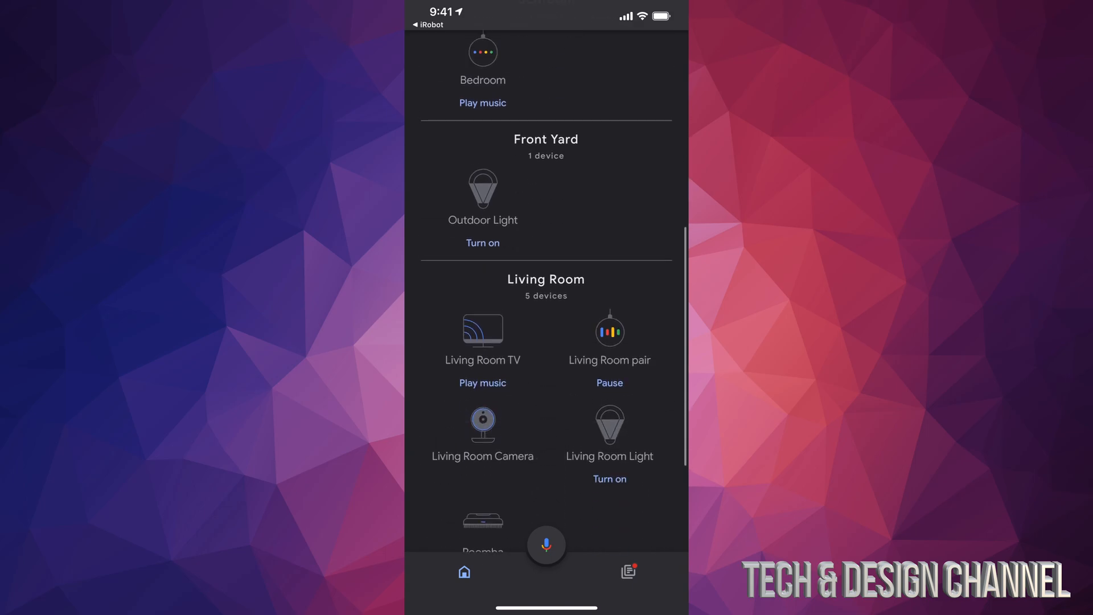
{"action": "scroll", "scroll_direction": "up", "scroll_amount": 3}
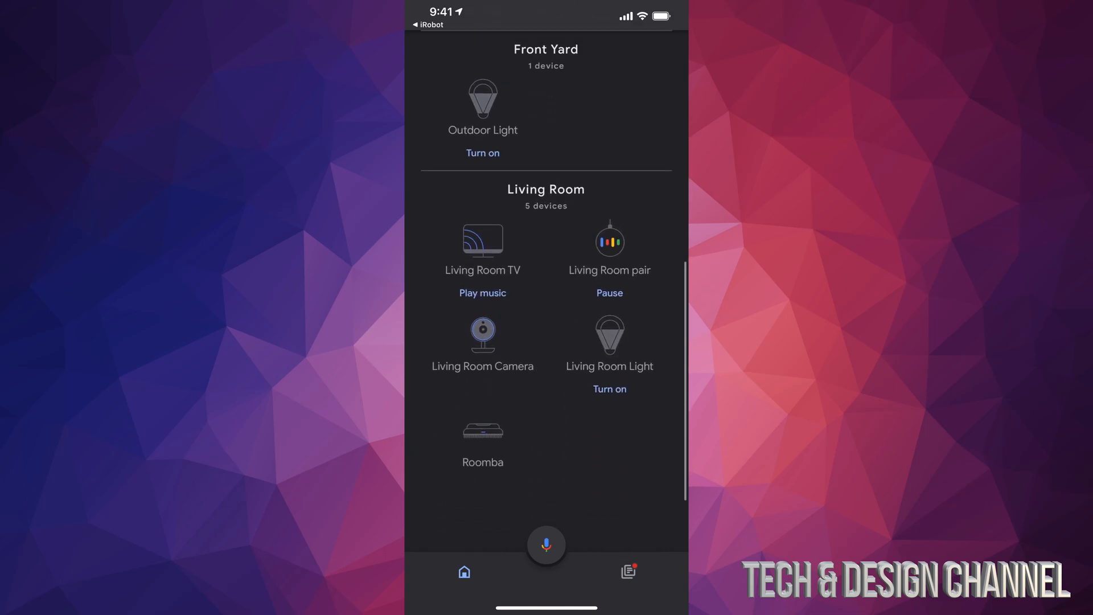
{"action": "left_click", "coordinate": [483, 435]}
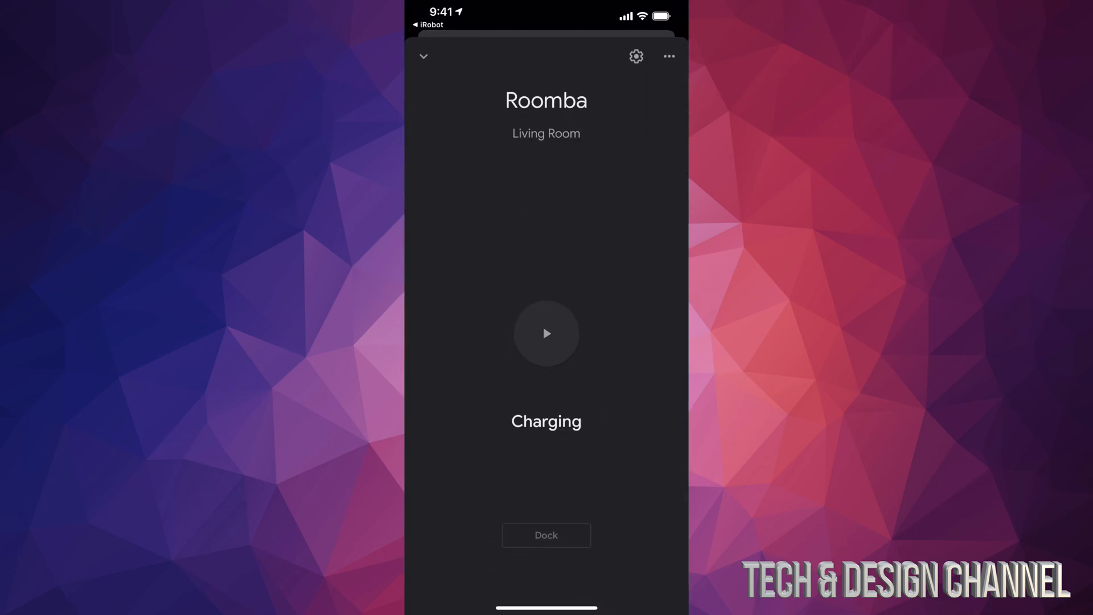